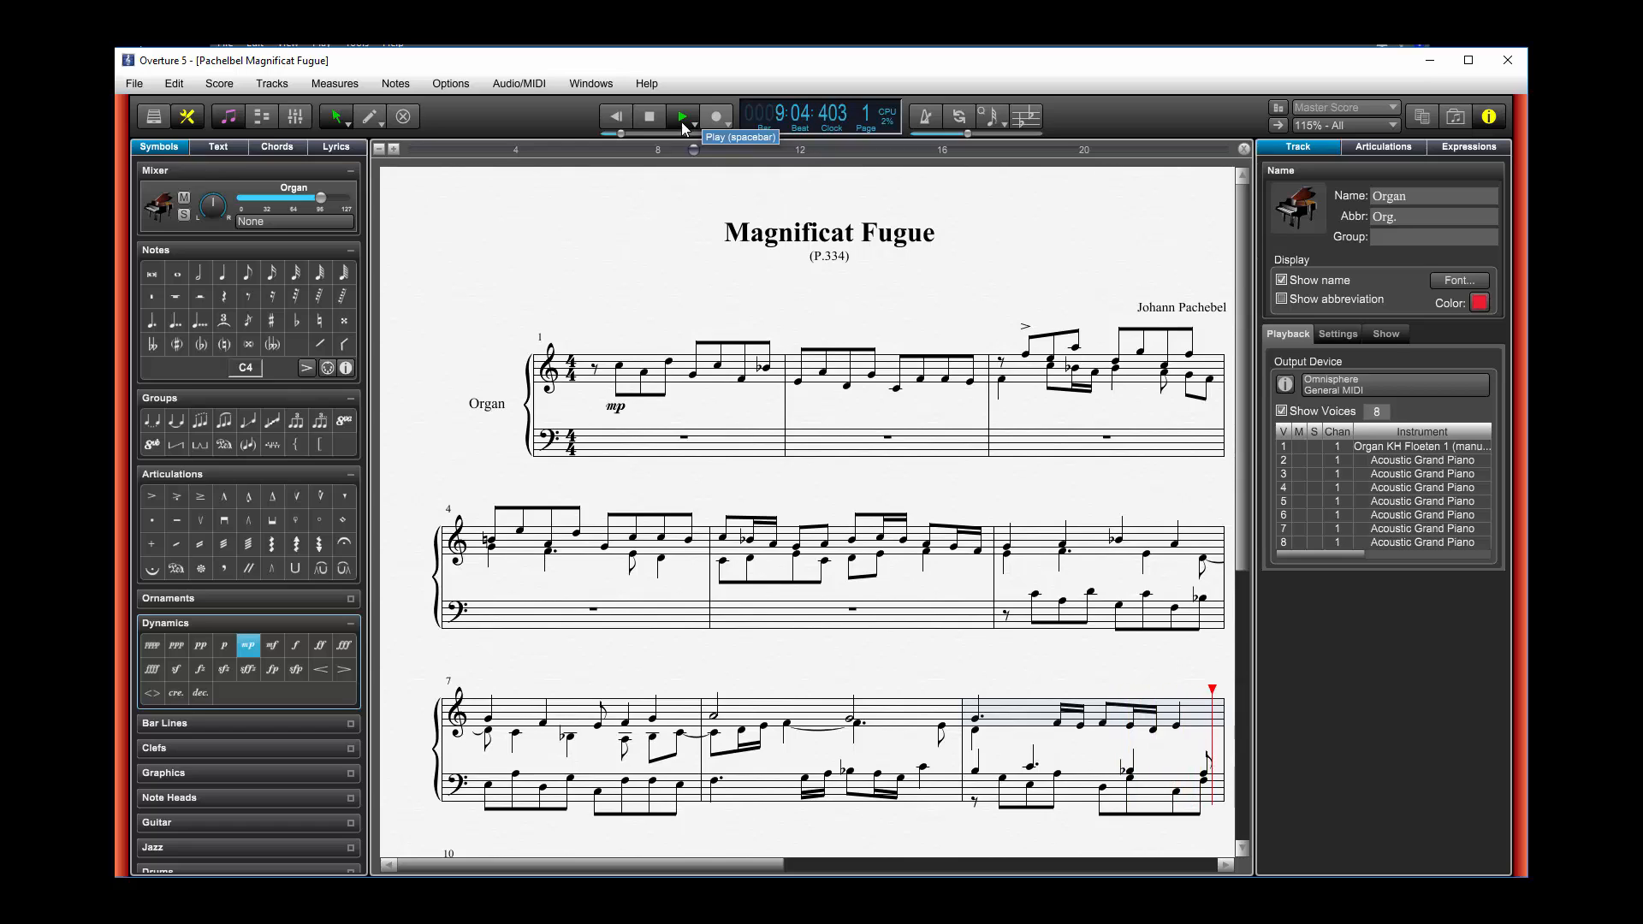
- Create empty staves Track 2 through Track 5 and show Track 5 in Staff View
click(682, 116)
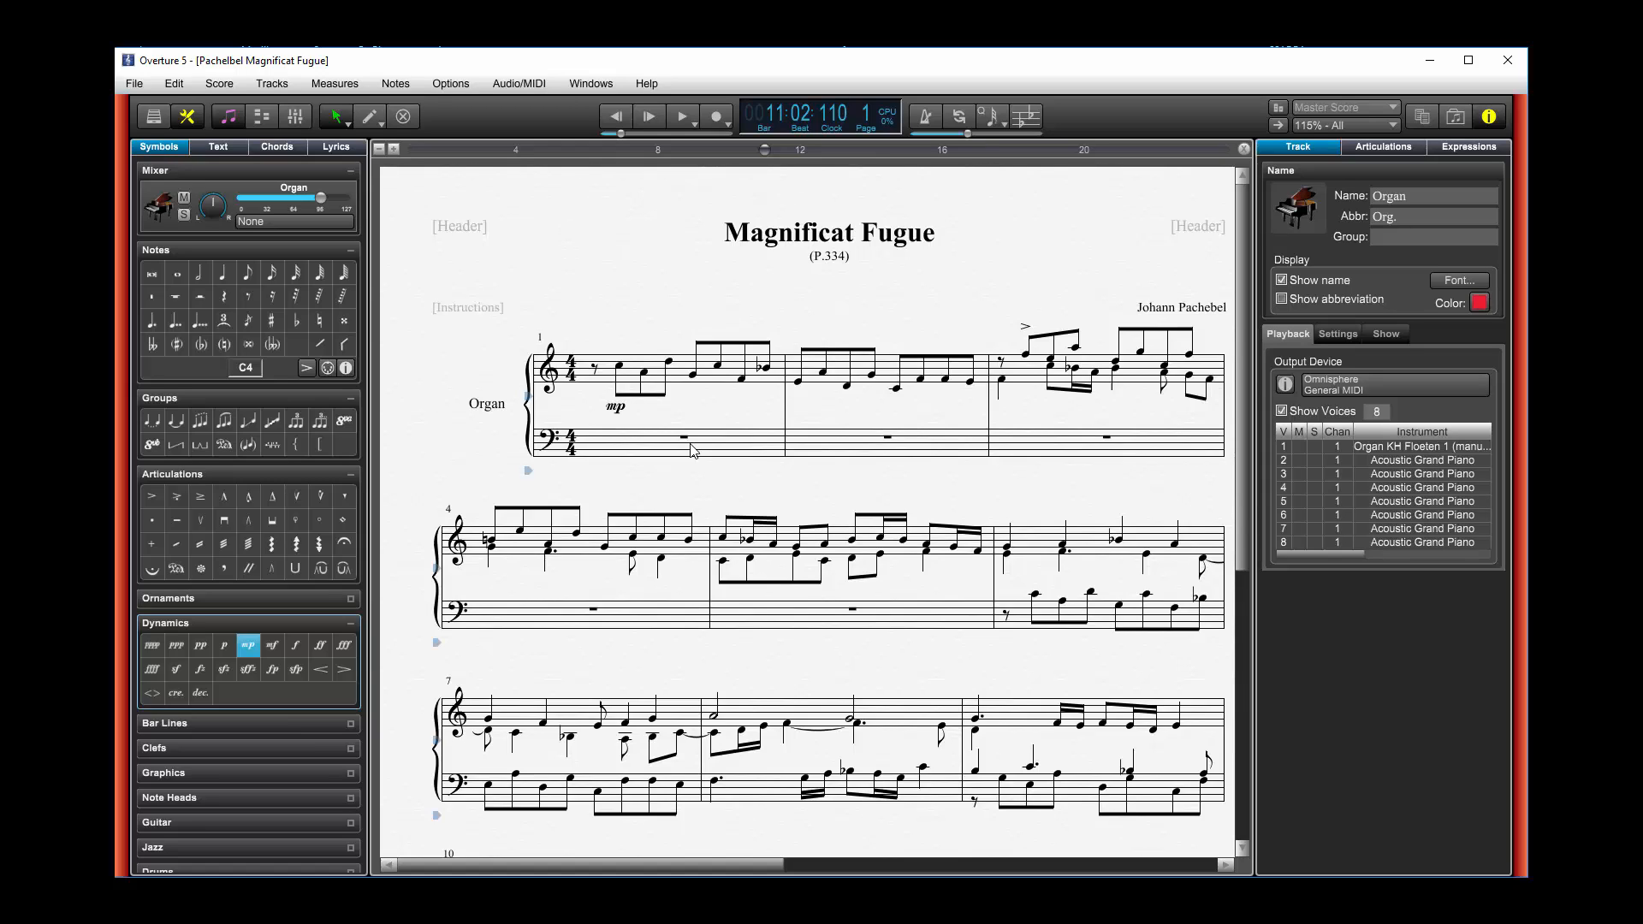
click(590, 83)
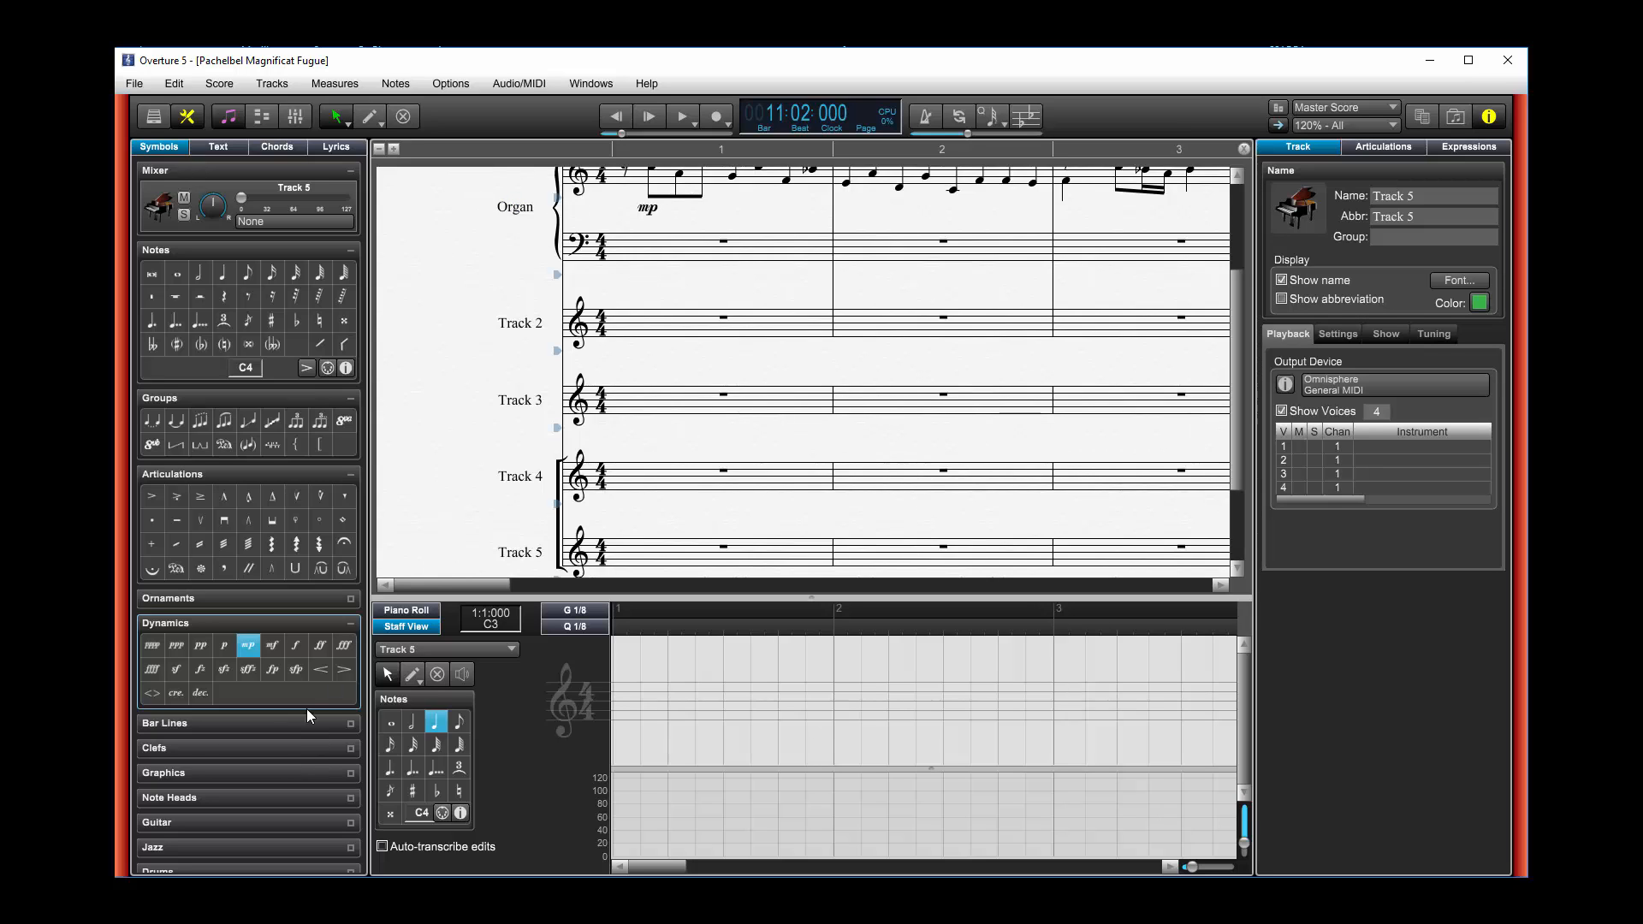
- Expand the Bar Lines palette in the Symbols panel
click(164, 722)
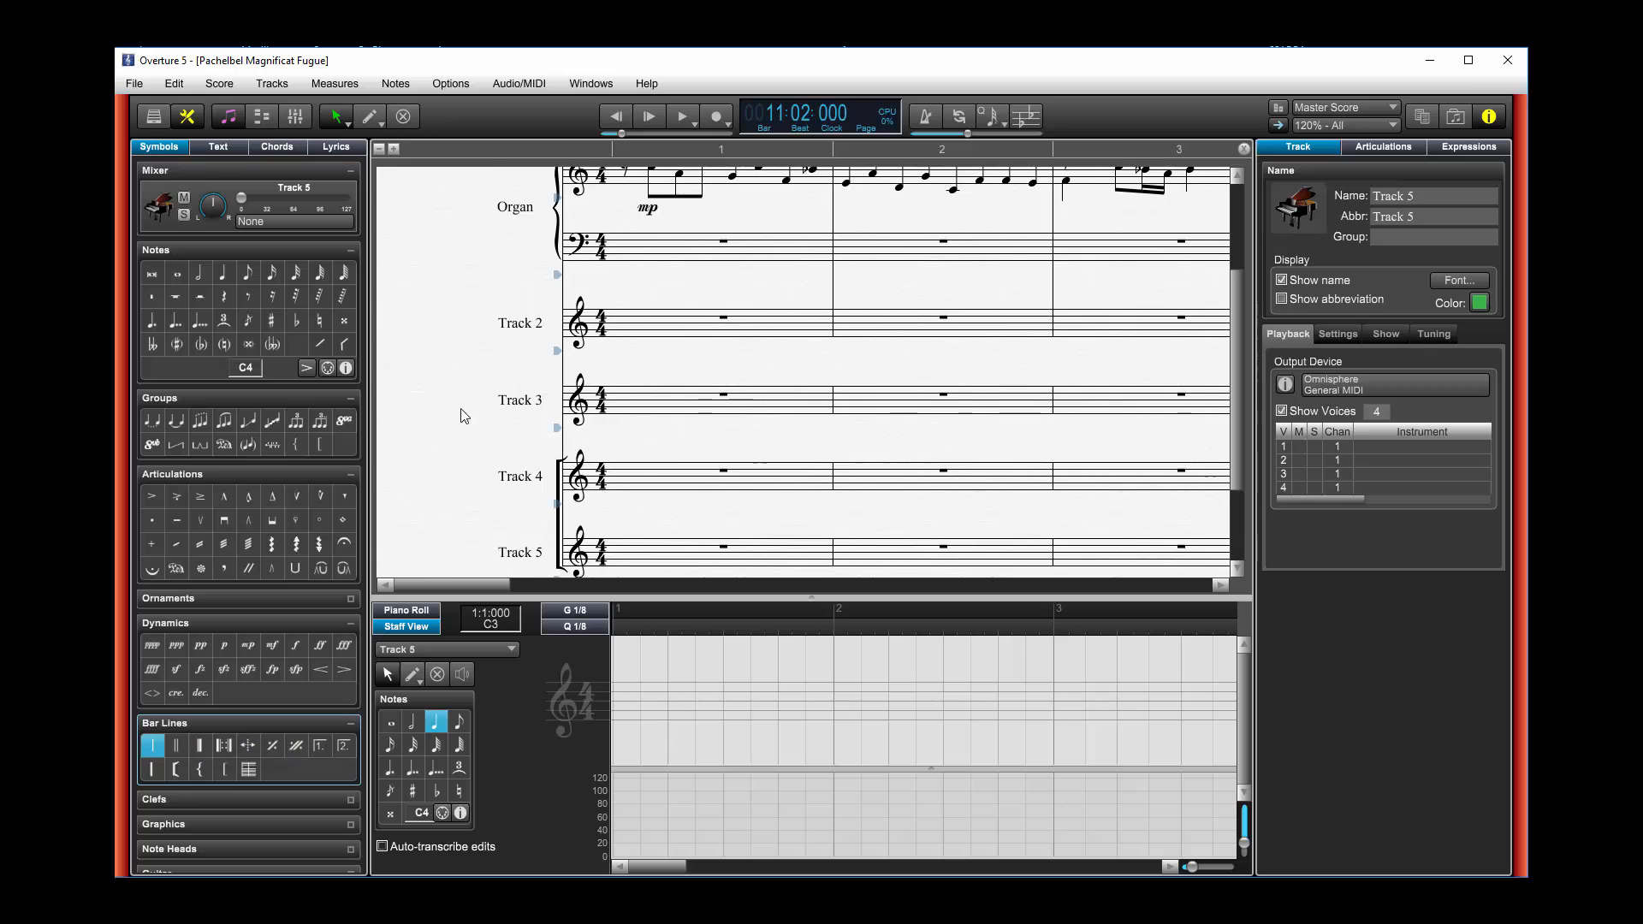
mouse_move(1071, 578)
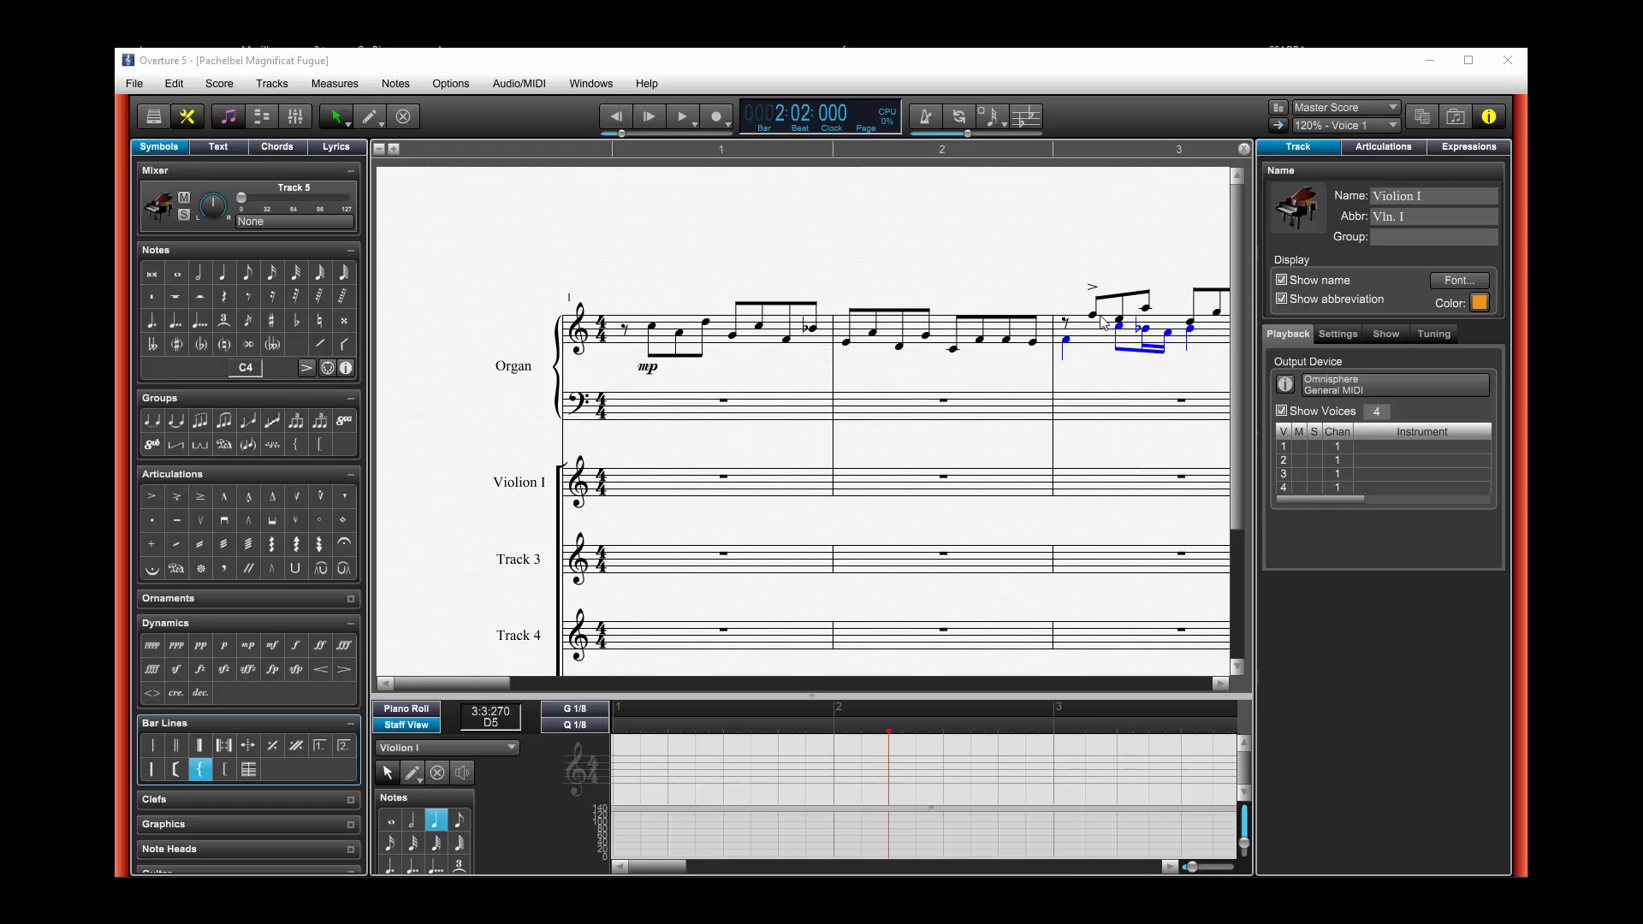
- View bar 3, where the organ's voice 2 sixteenth-note figure appears in blue
click(1345, 126)
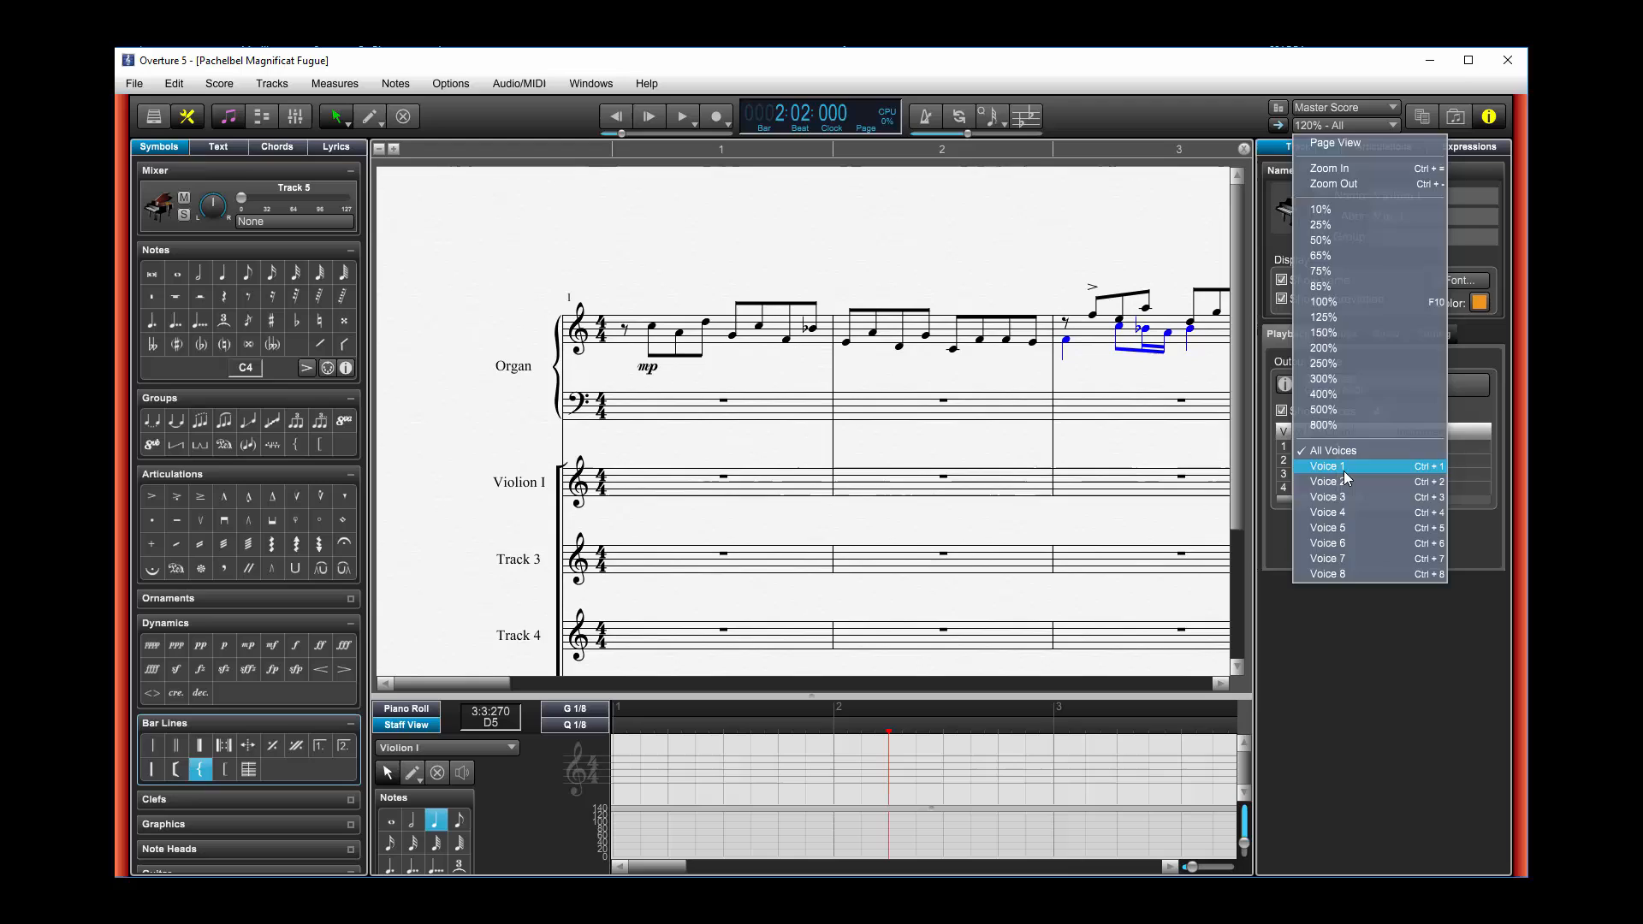
- Choose Voice 1 from the voice dropdown so voice 2 notes are greyed out
click(1327, 465)
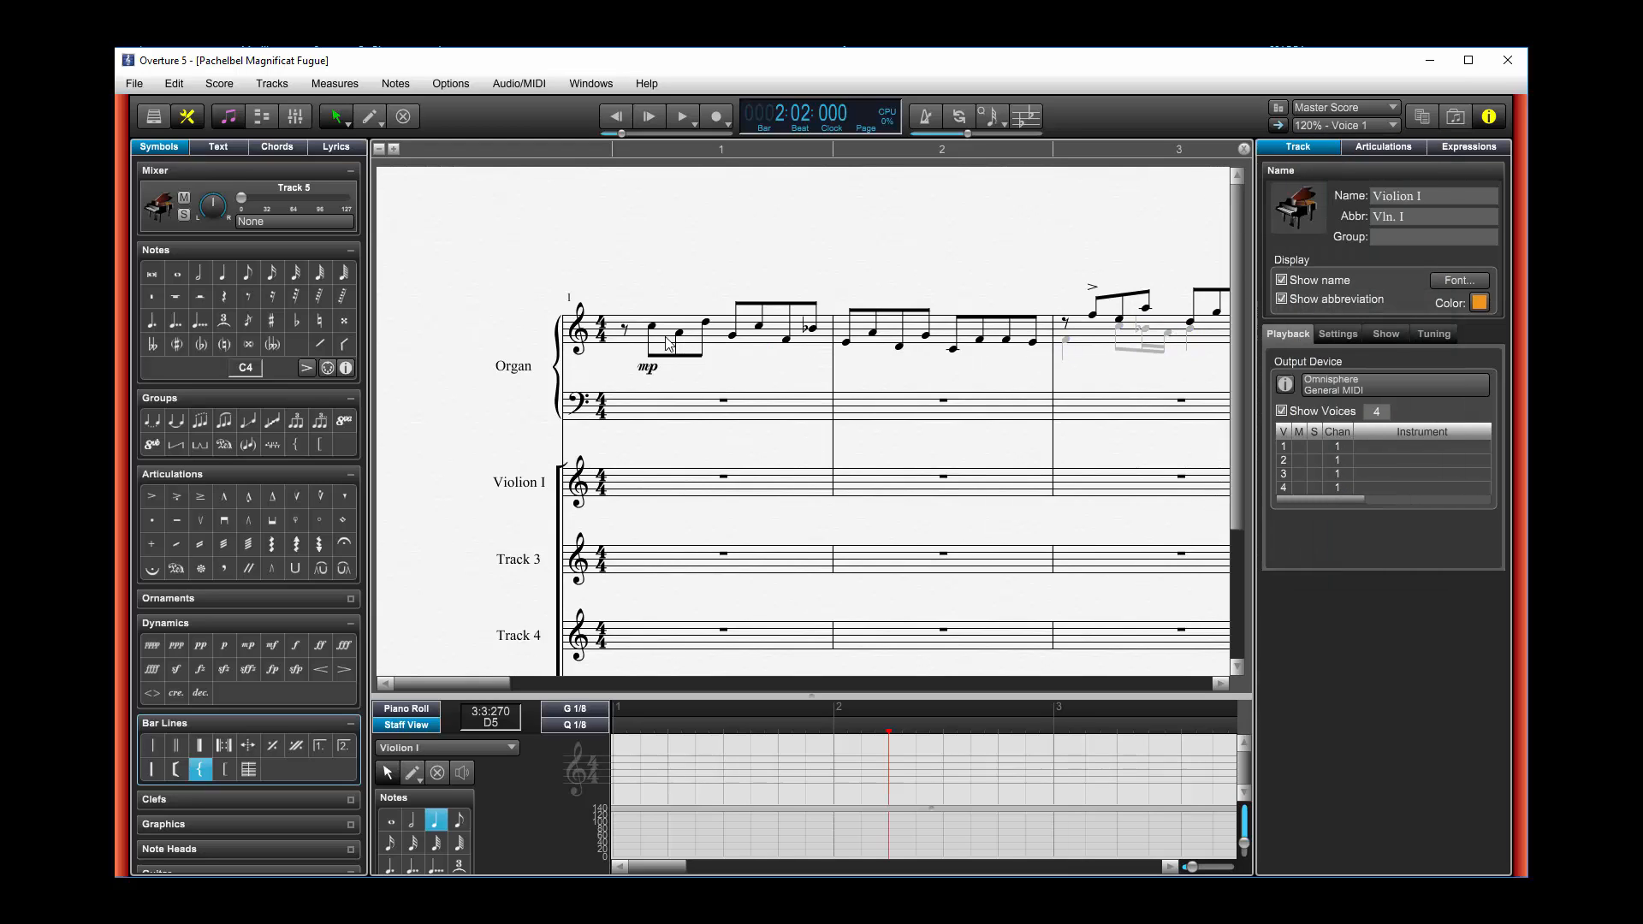
click(620, 482)
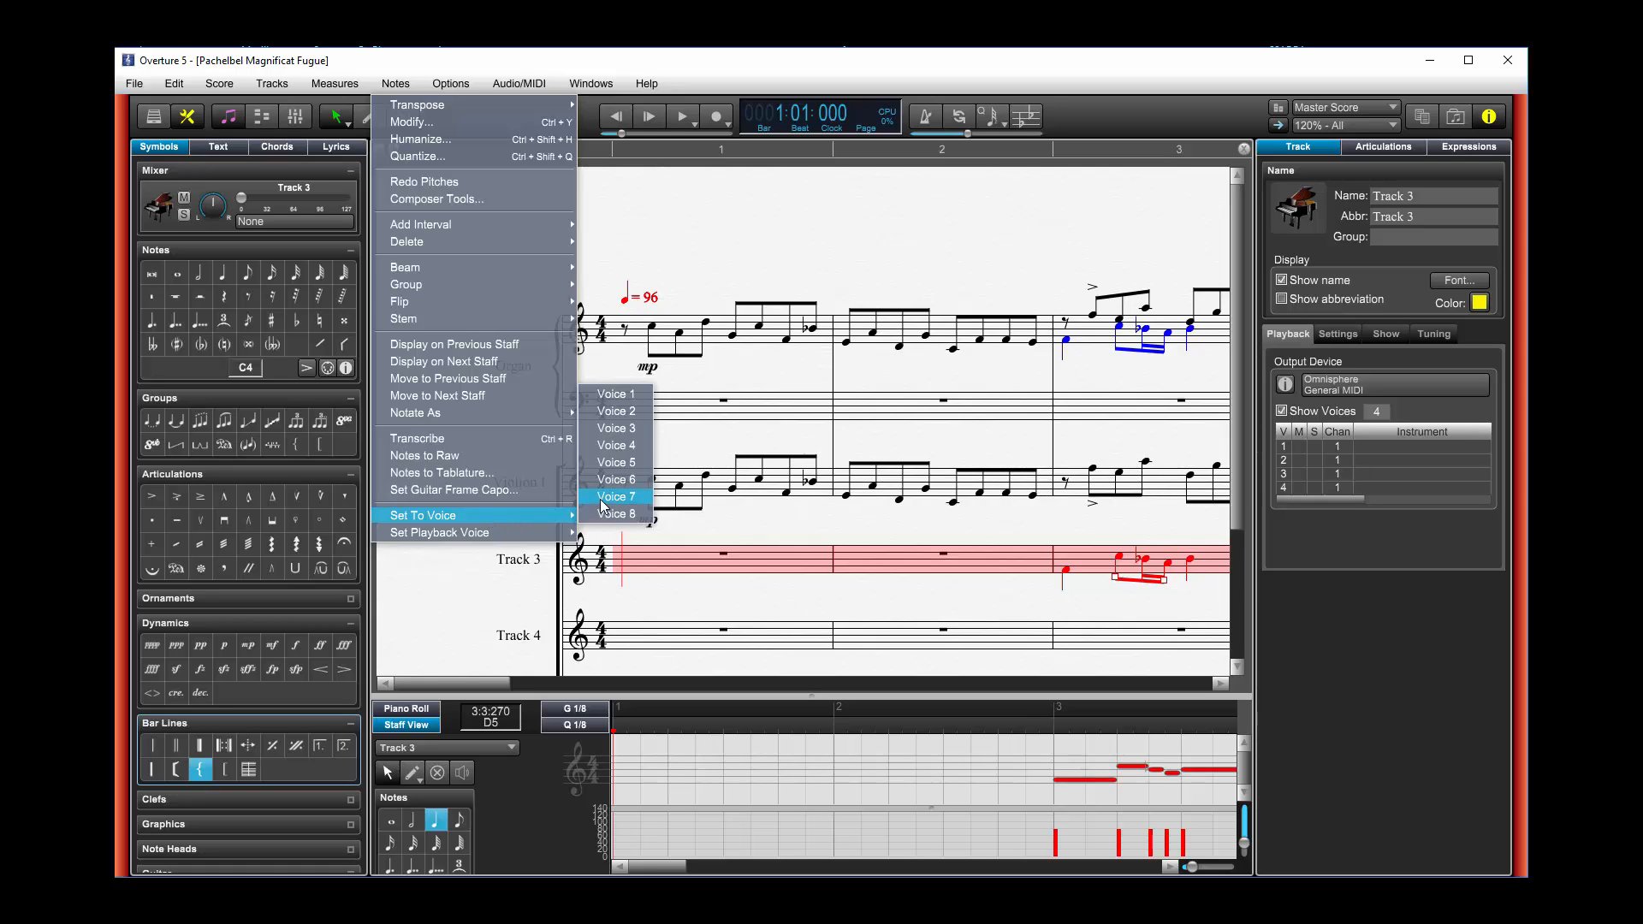
- Set the selected Track 3 notes to Voice 1 and deselect them
click(615, 496)
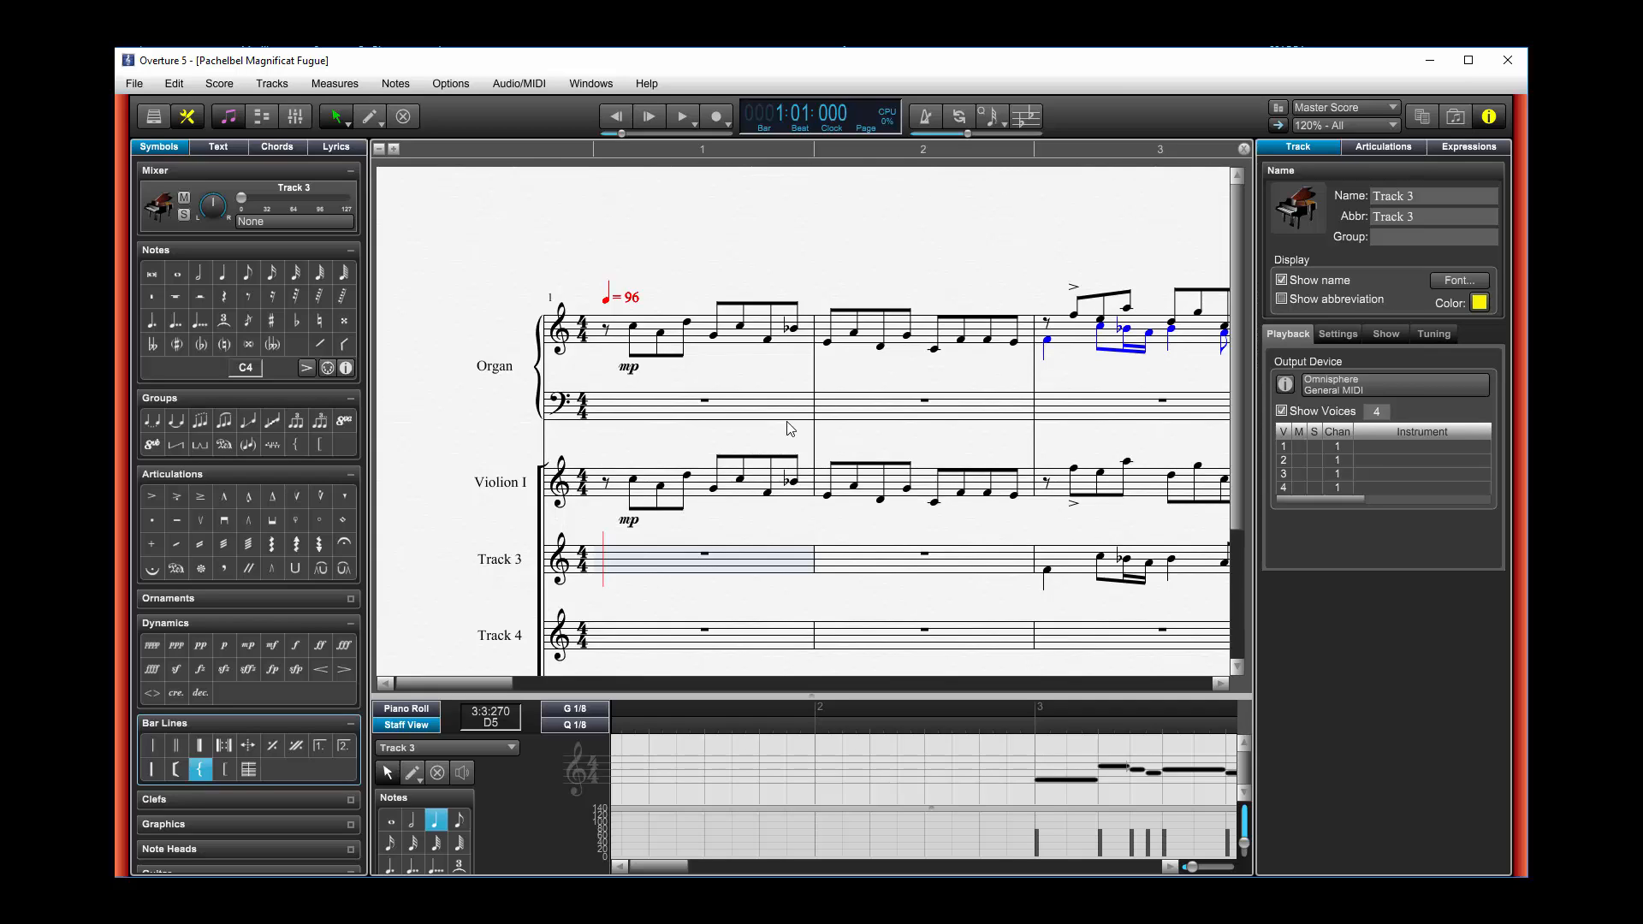